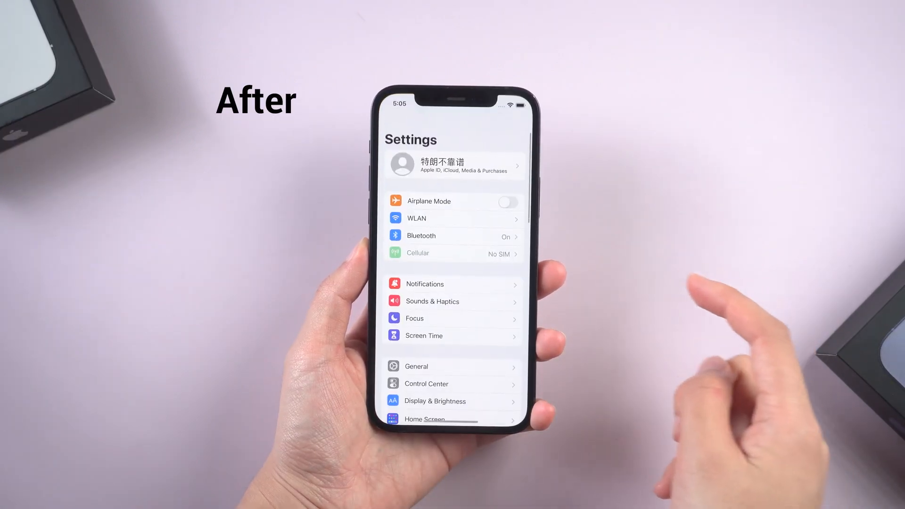
Step: Bring up ReiBoot's iOS System Repair home screen after showing the iPhone's Settings
click(416, 366)
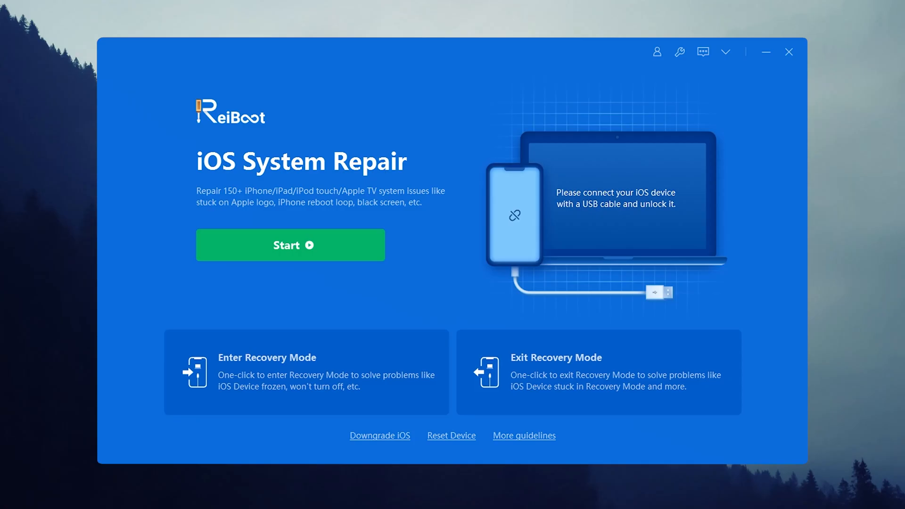
Step: Start repair, choose data-preserving Standard Repair, and follow the Recovery Mode guide for the iPhone 12
click(289, 246)
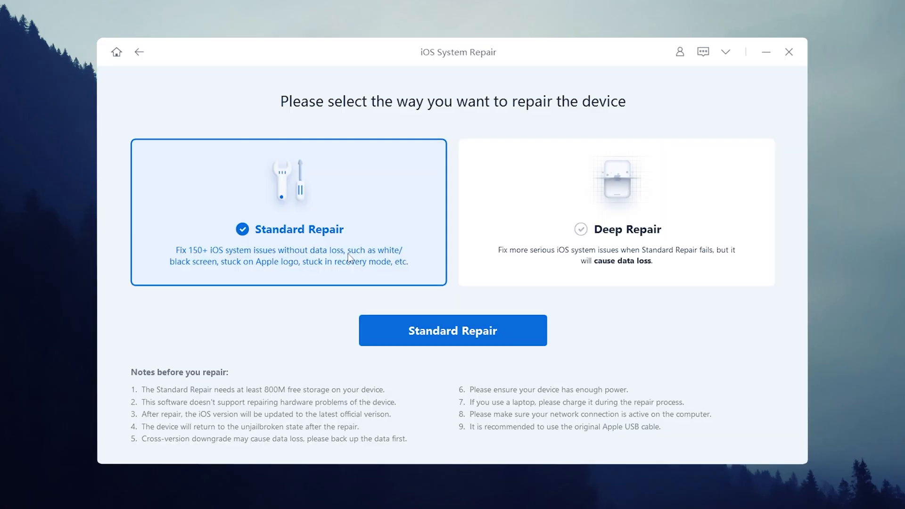
mouse_move(364, 264)
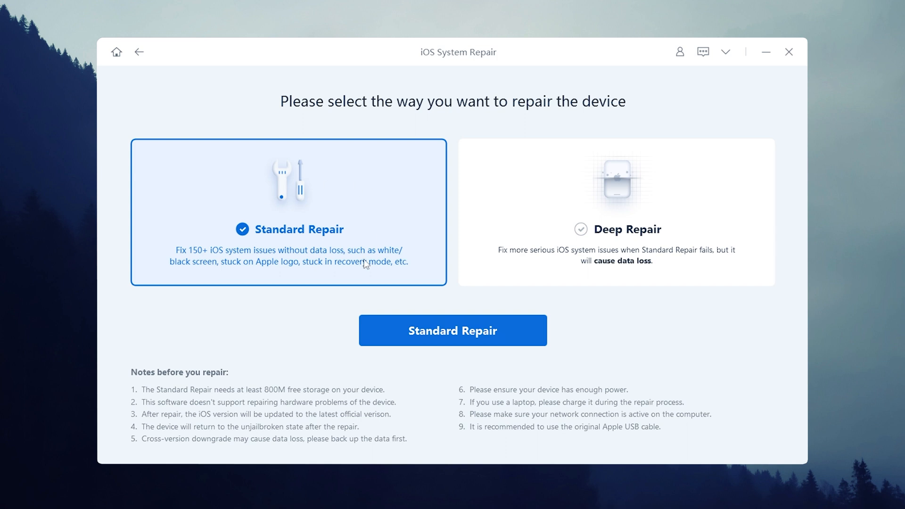
click(453, 330)
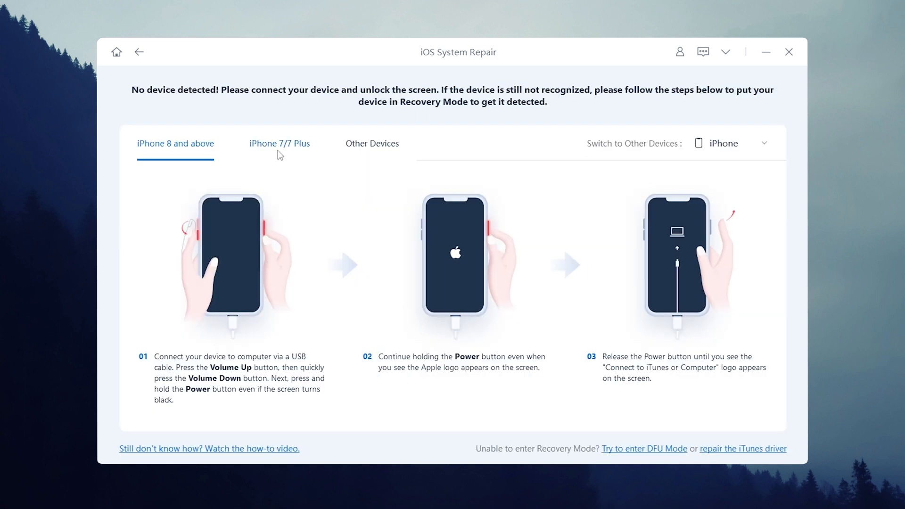
click(373, 144)
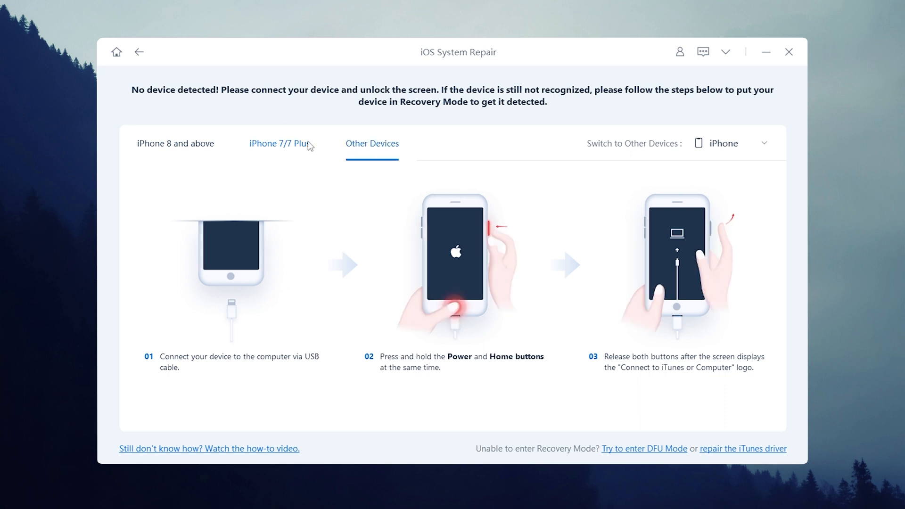
click(175, 144)
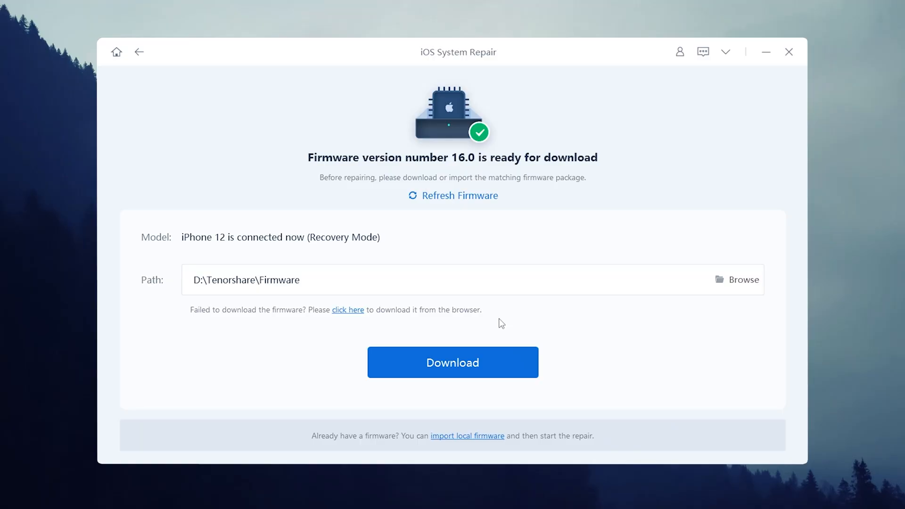
Step: Download the iOS 16.0 firmware package and launch Standard Repair on the iPhone 12
click(453, 362)
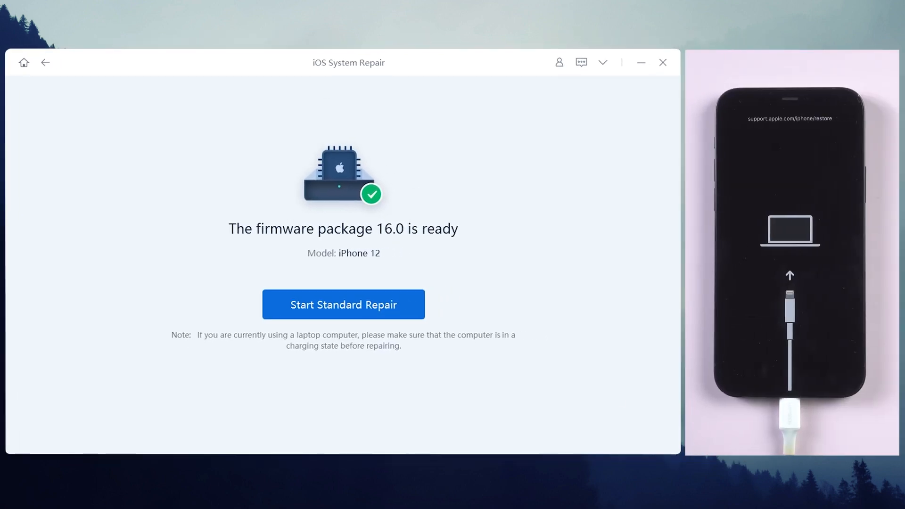
click(344, 305)
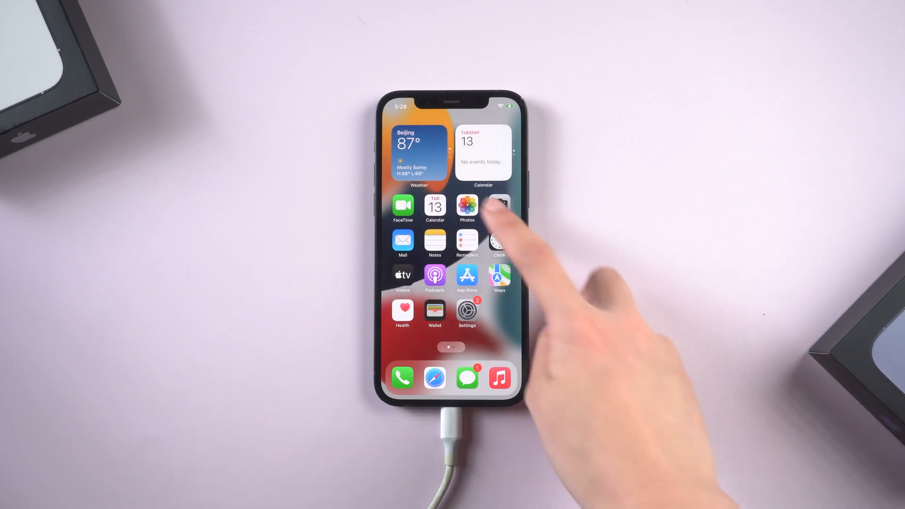
Step: Go to the Tenorshare ReiBoot website and view the license pricing via Buy Now
click(467, 208)
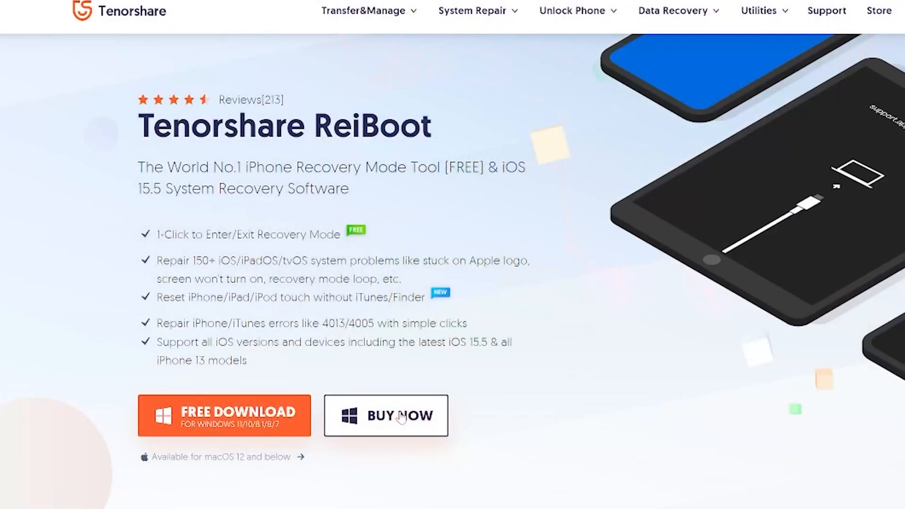
click(386, 416)
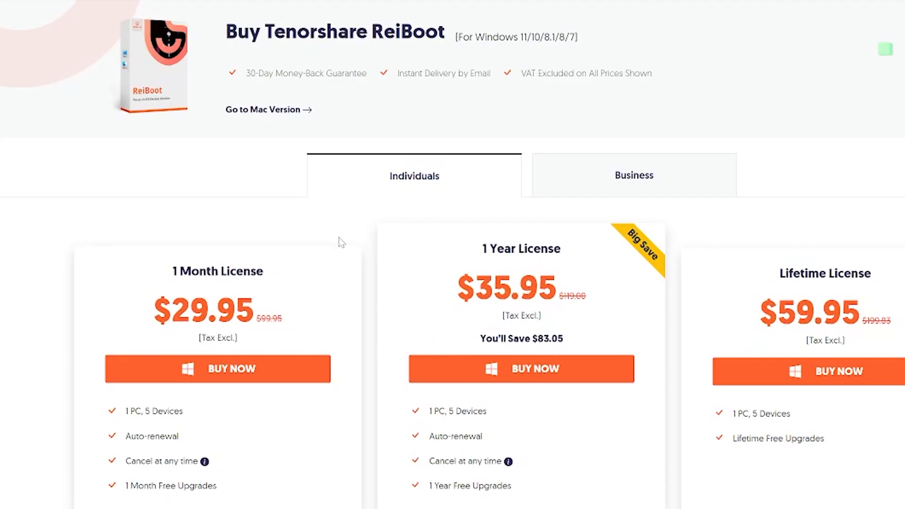